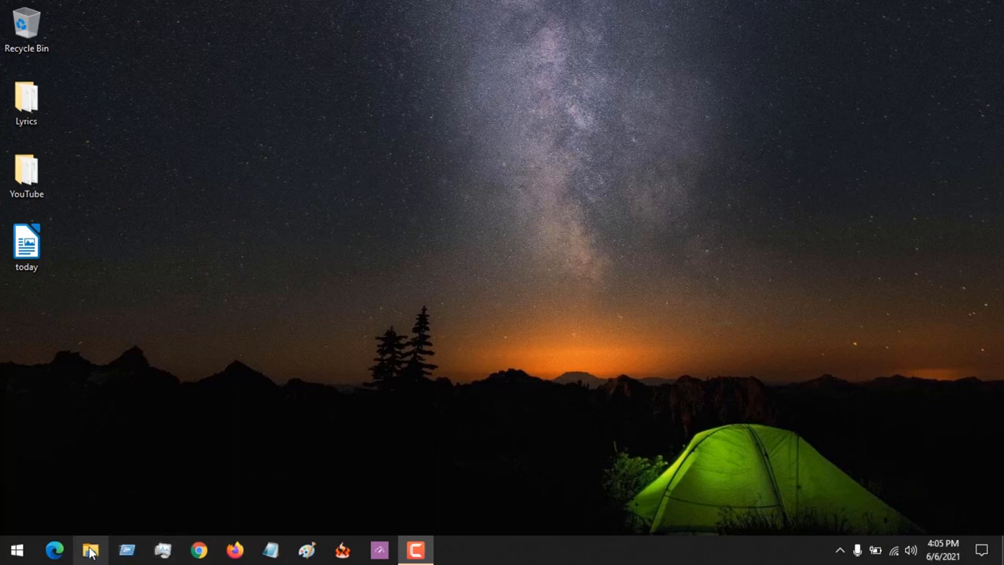
- View the Properties of the 'today' file on the Desktop to see it is a Word document
left_click(90, 550)
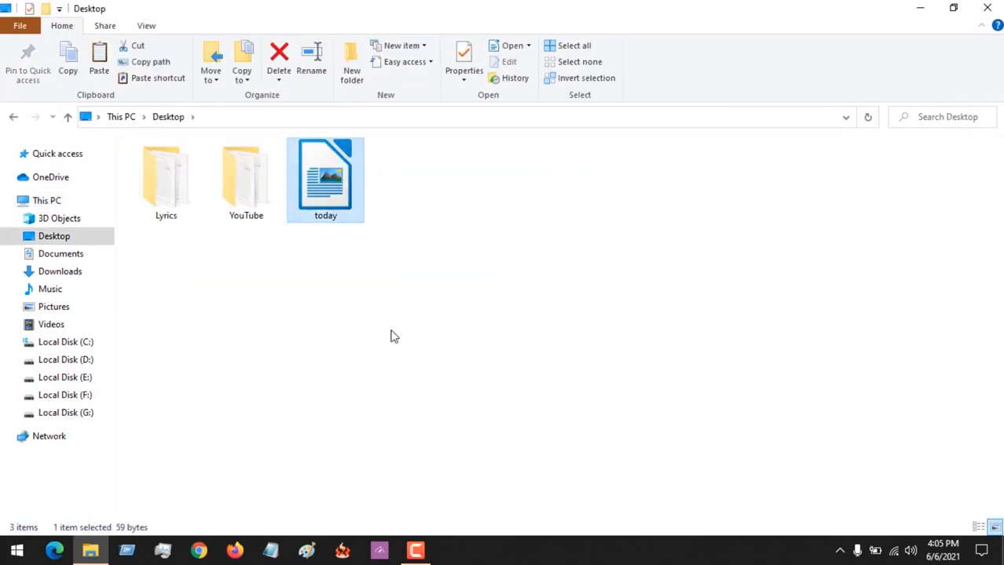
mouse_move(326, 188)
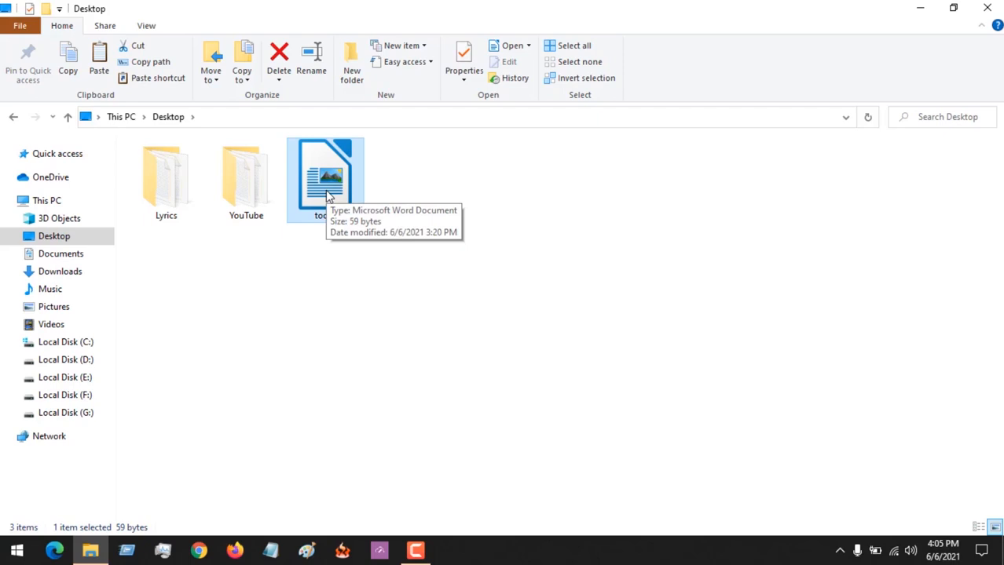
right_click(325, 179)
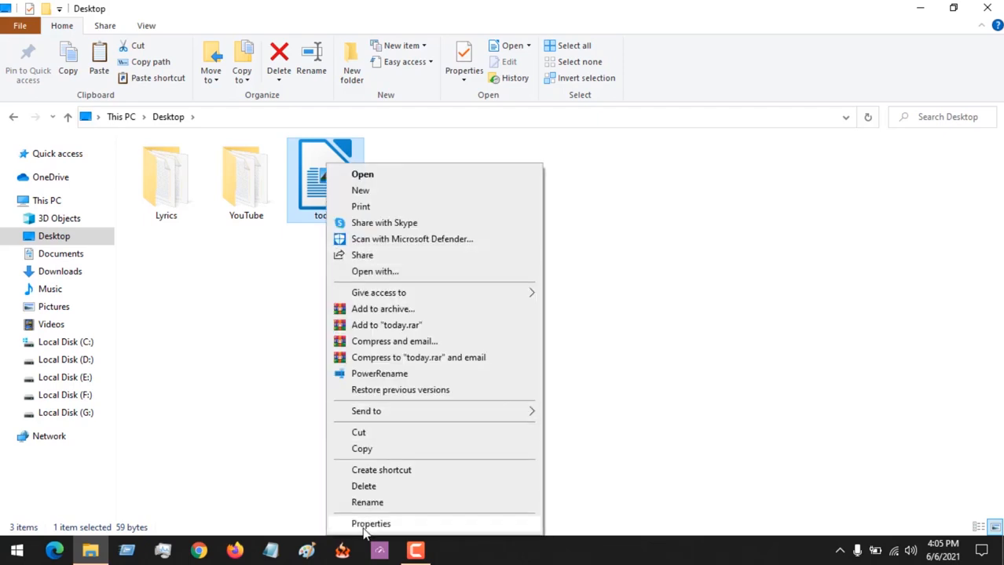
left_click(371, 525)
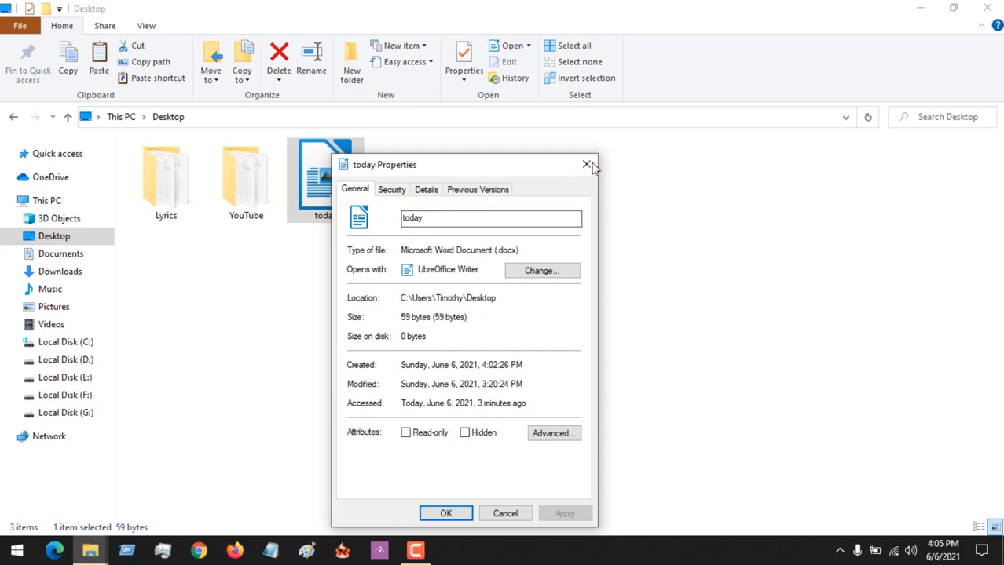
left_click(586, 165)
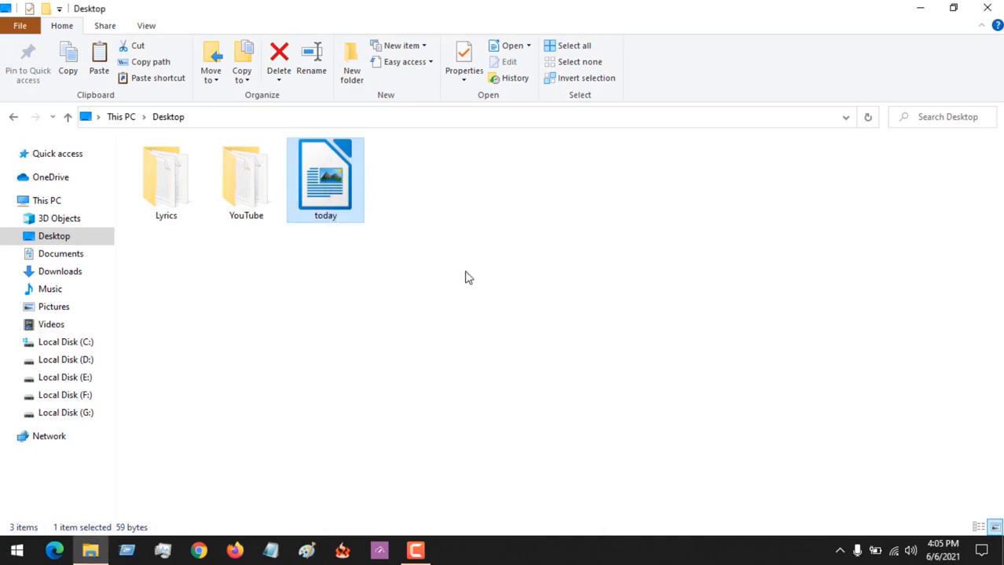
mouse_move(189, 377)
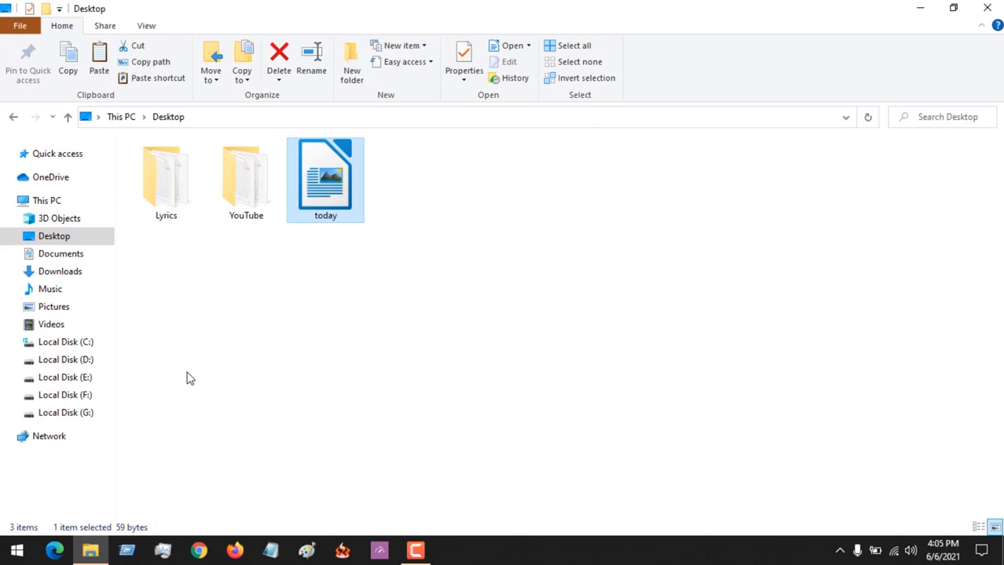
mouse_move(146, 25)
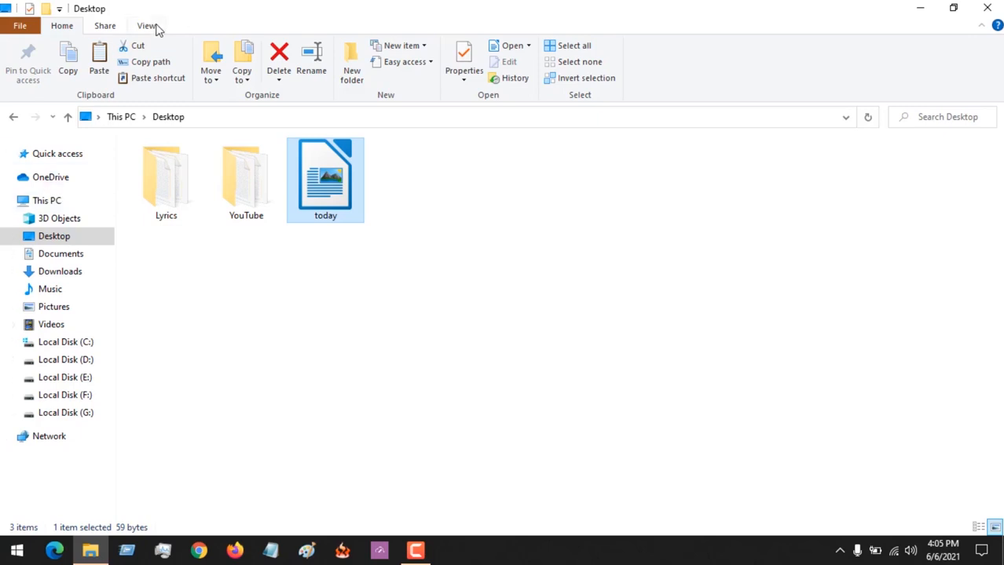
- Enable File name extensions on the View tab so 'today' shows as today.docx
left_click(147, 25)
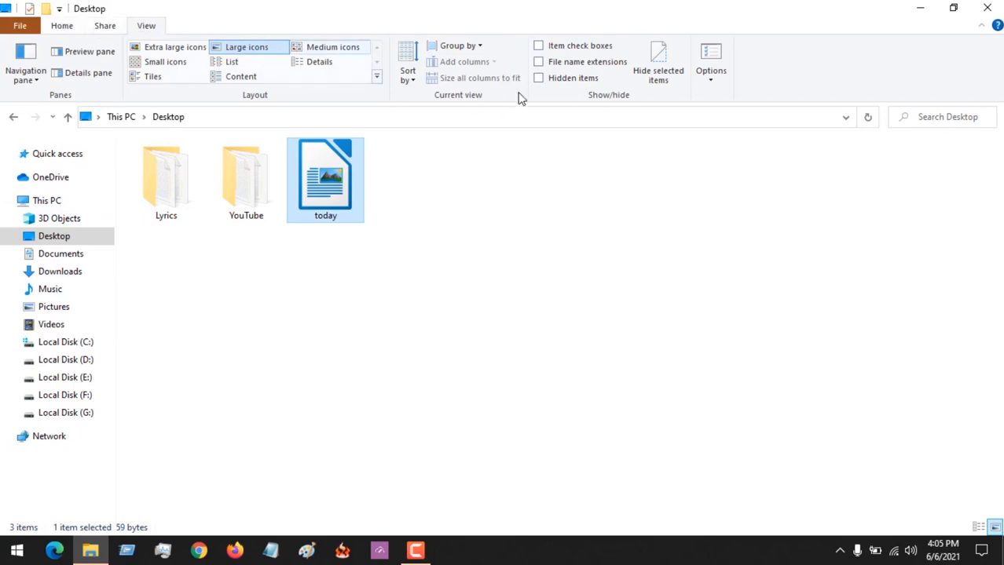
mouse_move(538, 66)
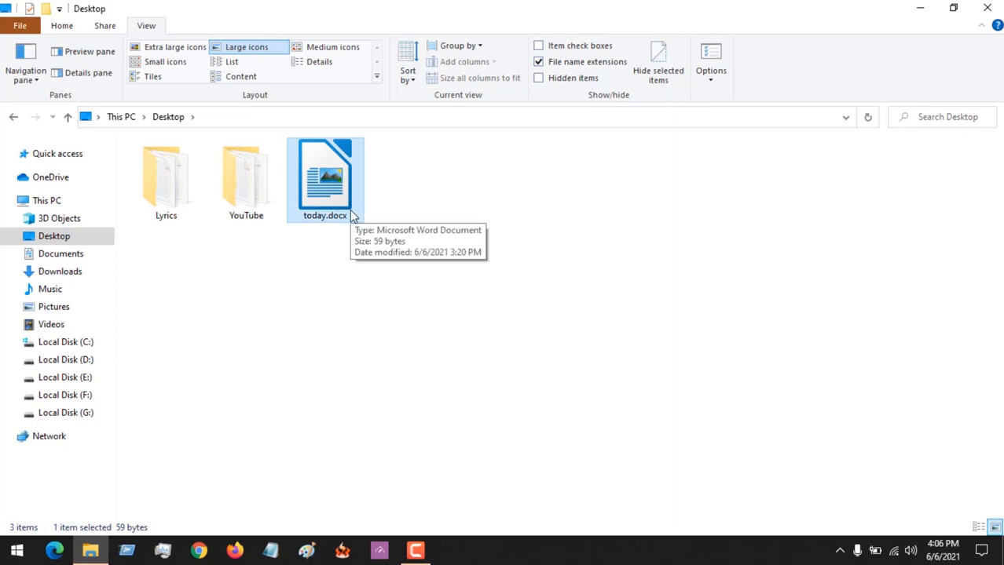
mouse_move(336, 207)
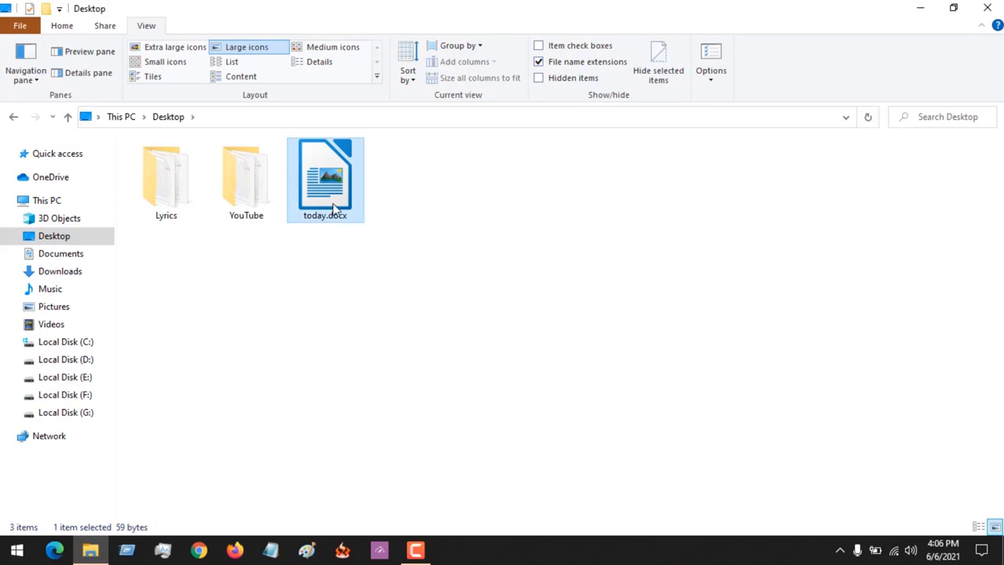
- Rename today.docx to today.txt, confirm the warning, and verify it opens as plain text in Notepad
right_click(325, 179)
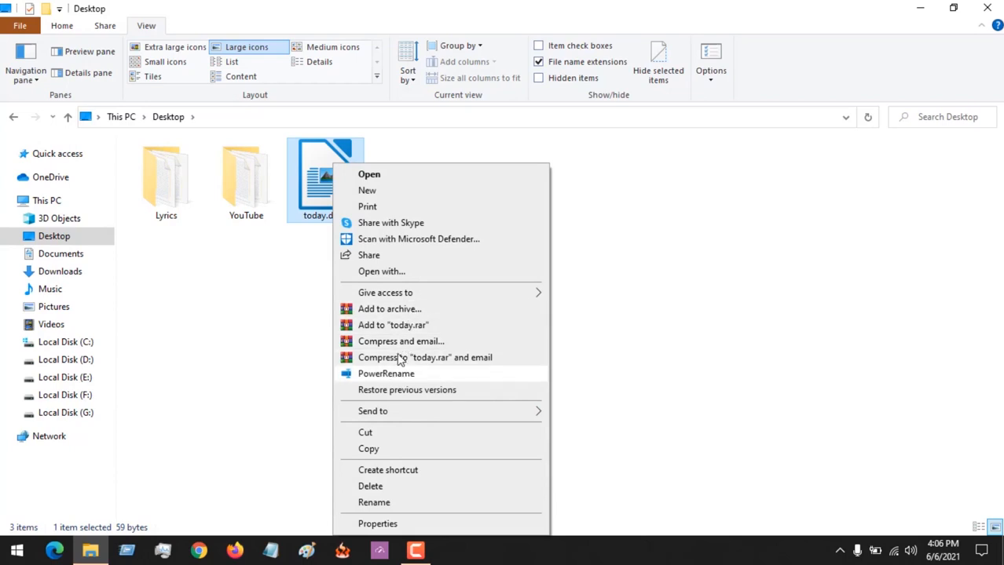
mouse_move(392, 239)
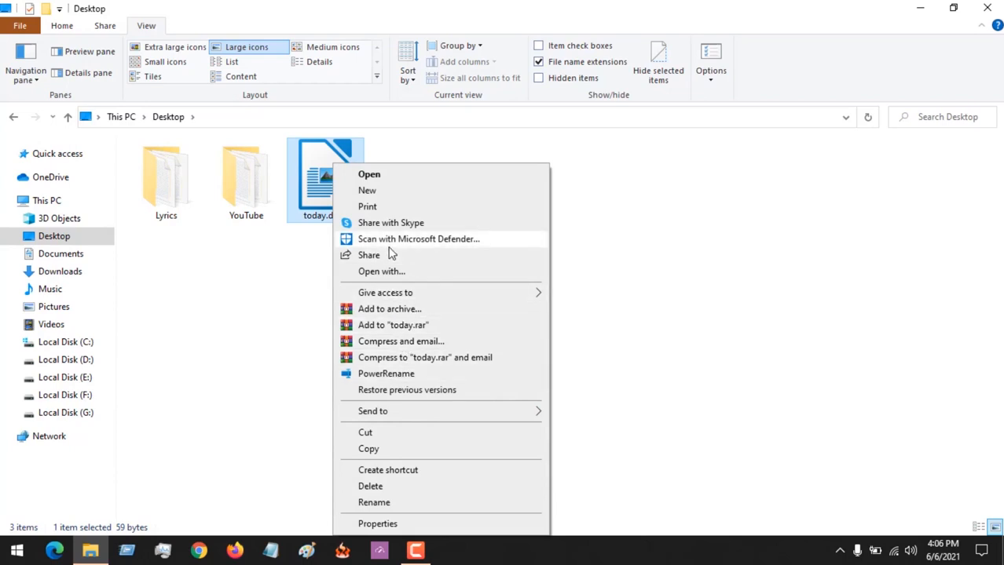
left_click(374, 503)
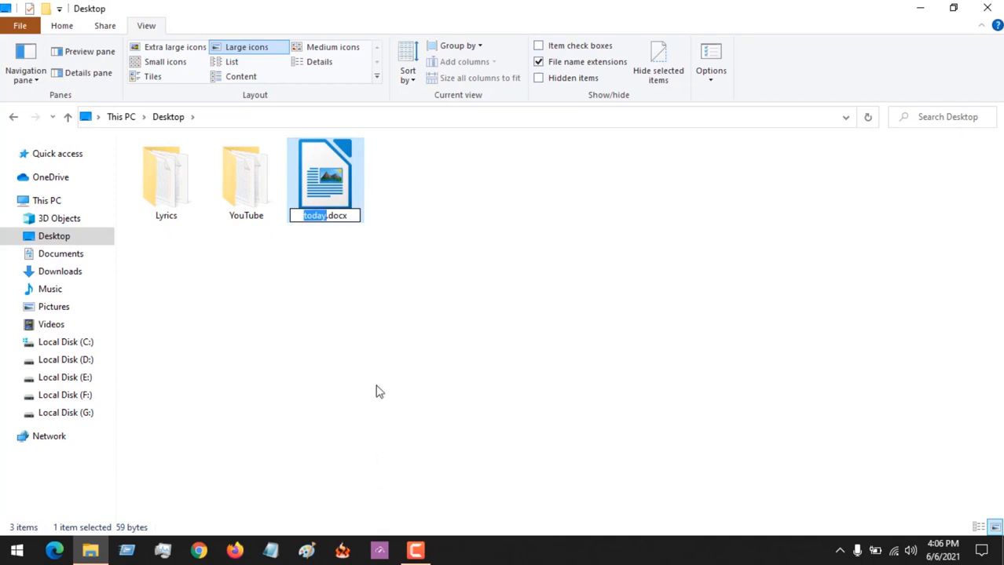
left_click(338, 216)
type("t")
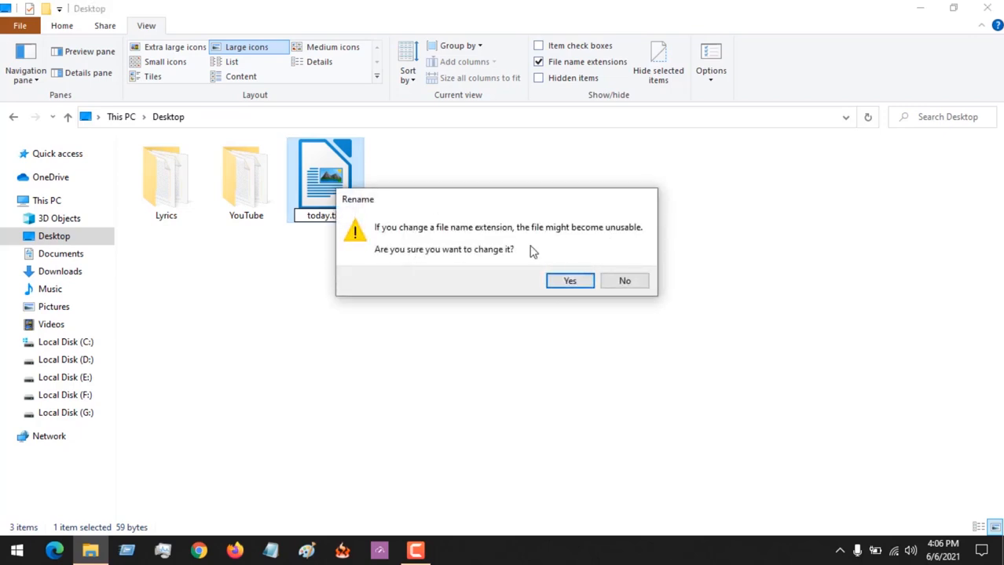
left_click(568, 281)
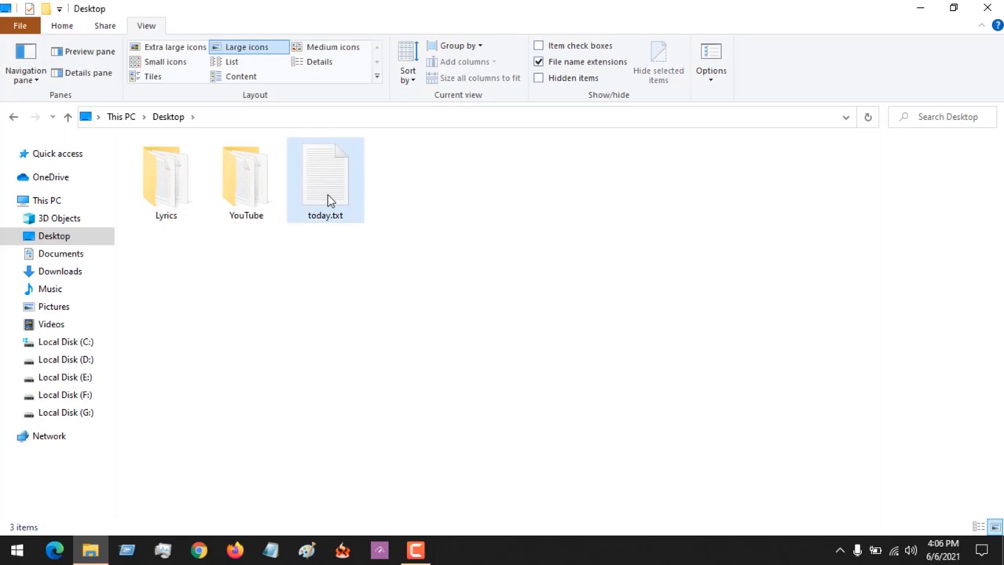
double_click(325, 179)
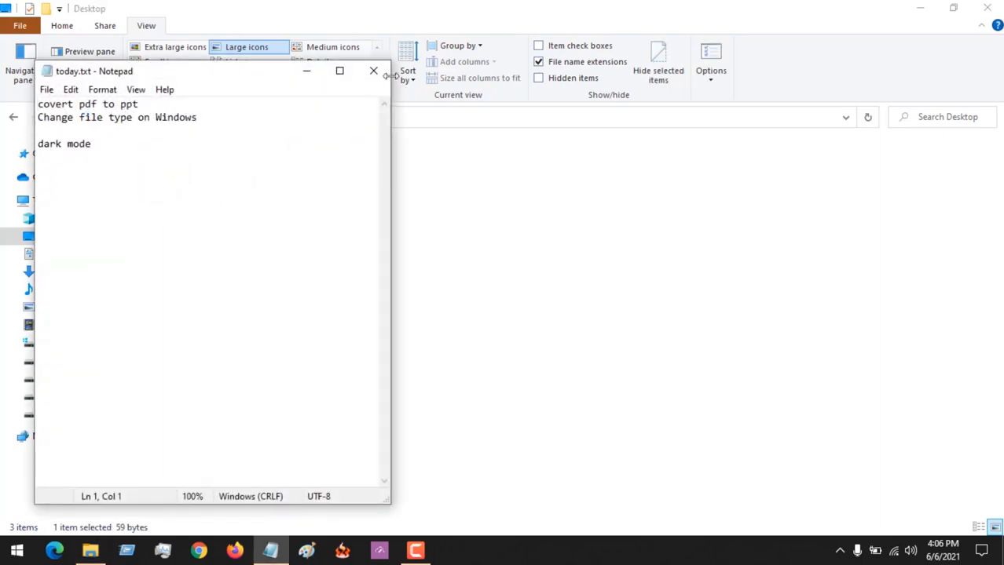
left_click(373, 71)
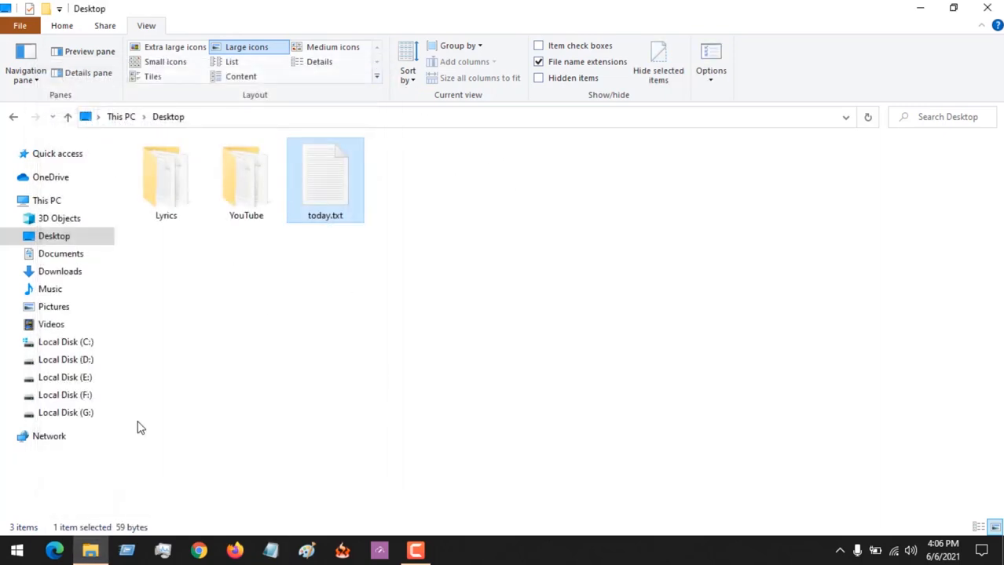
- In Videos > YouTube Upload, rename 'How to Restore Deleted Files on cPanel-6' from .mp4 to .mkv
left_click(51, 323)
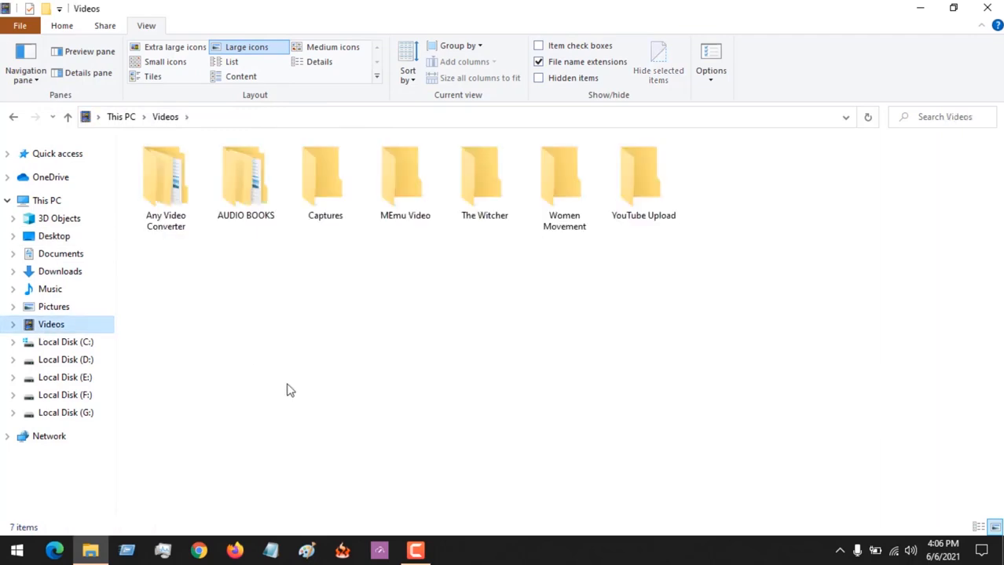
mouse_move(550, 322)
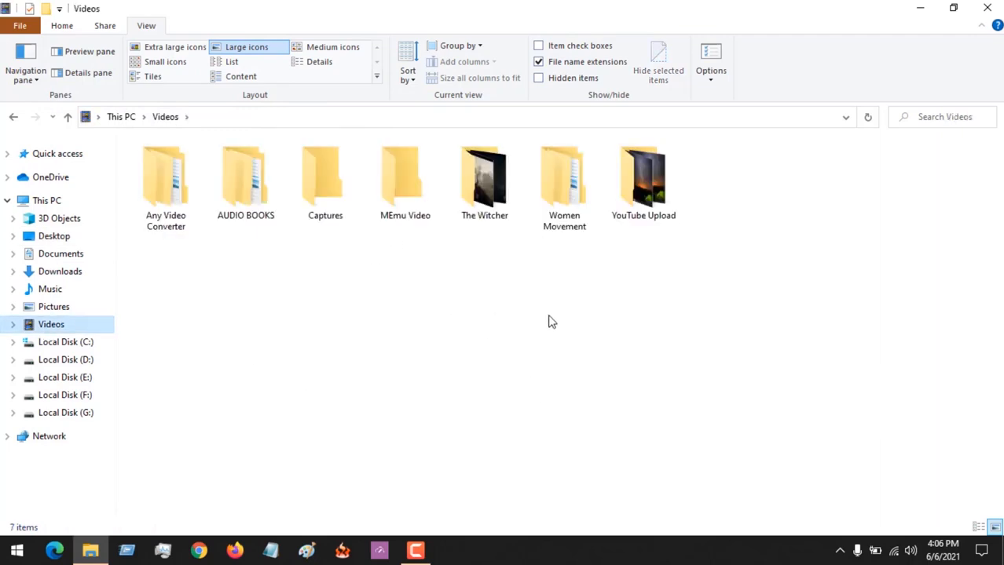
double_click(643, 176)
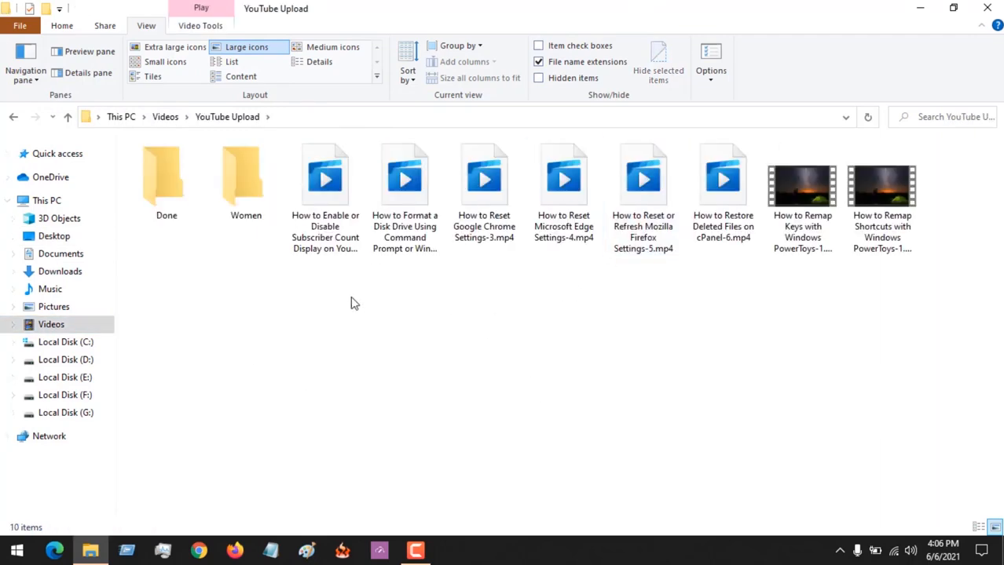
left_click(723, 181)
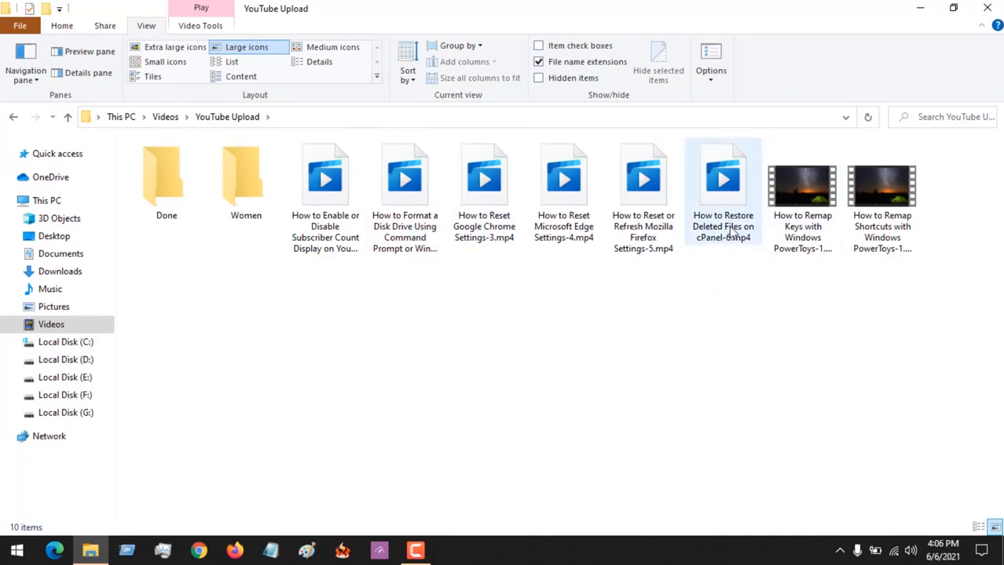
left_click(722, 181)
type("kv")
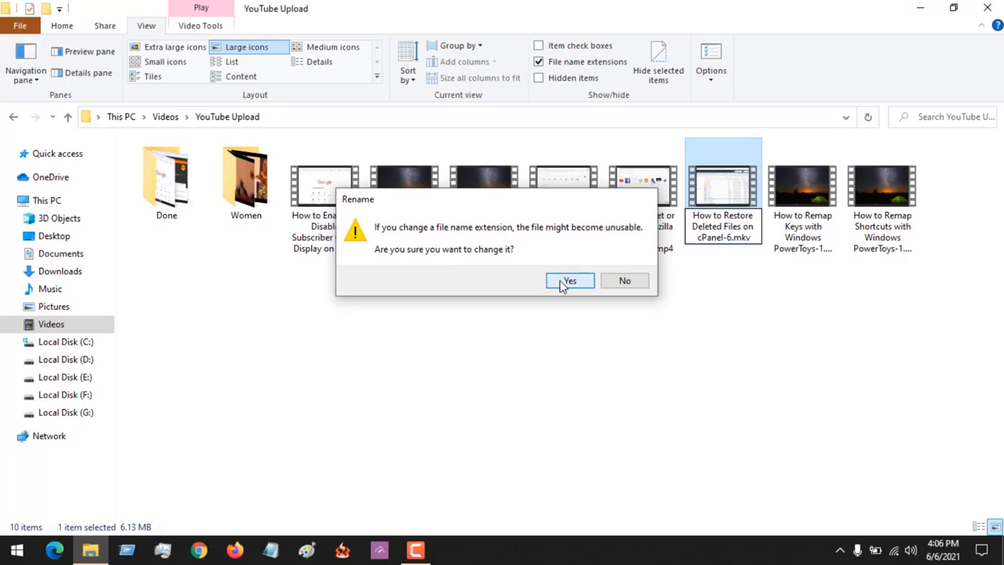
left_click(569, 281)
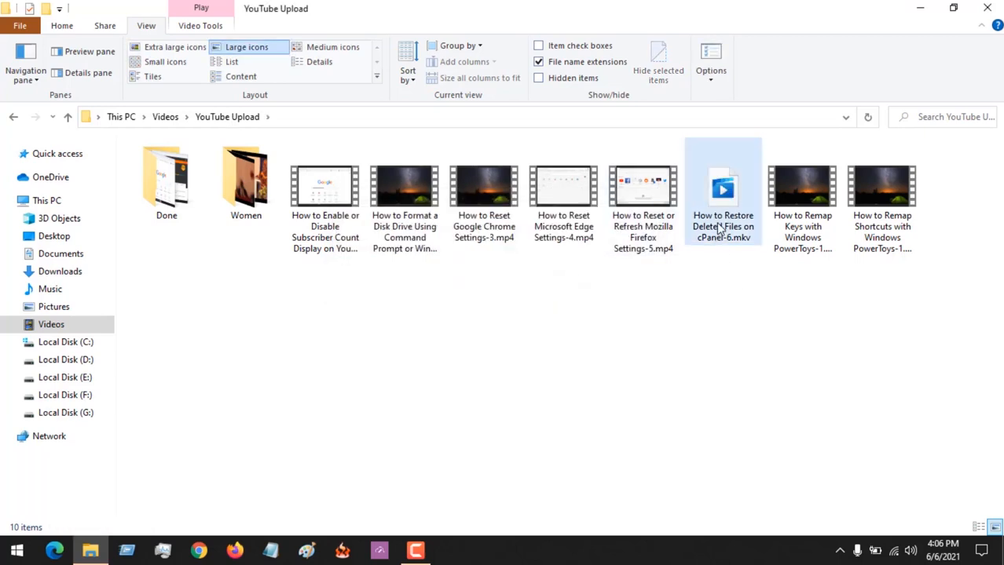
left_click(722, 189)
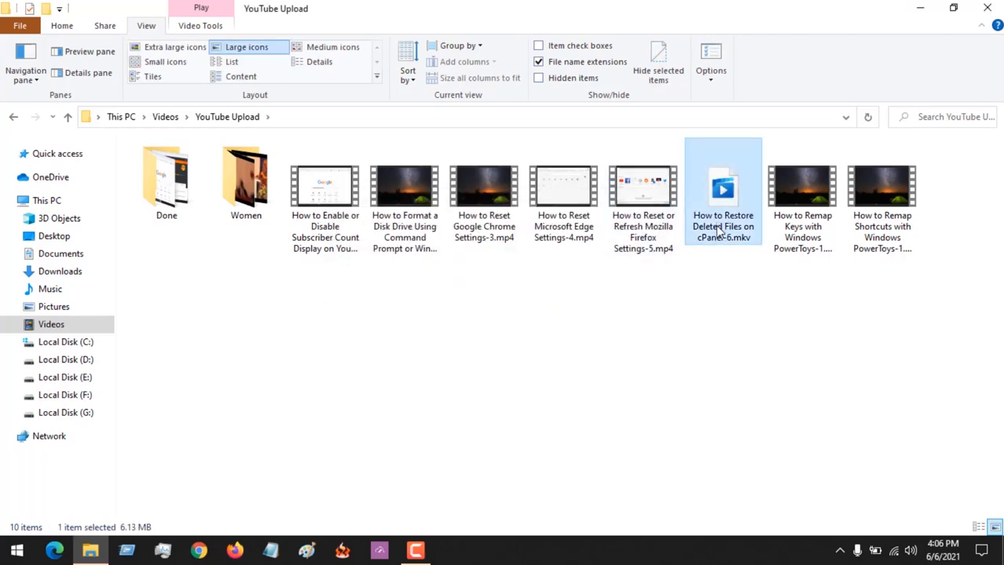
double_click(723, 188)
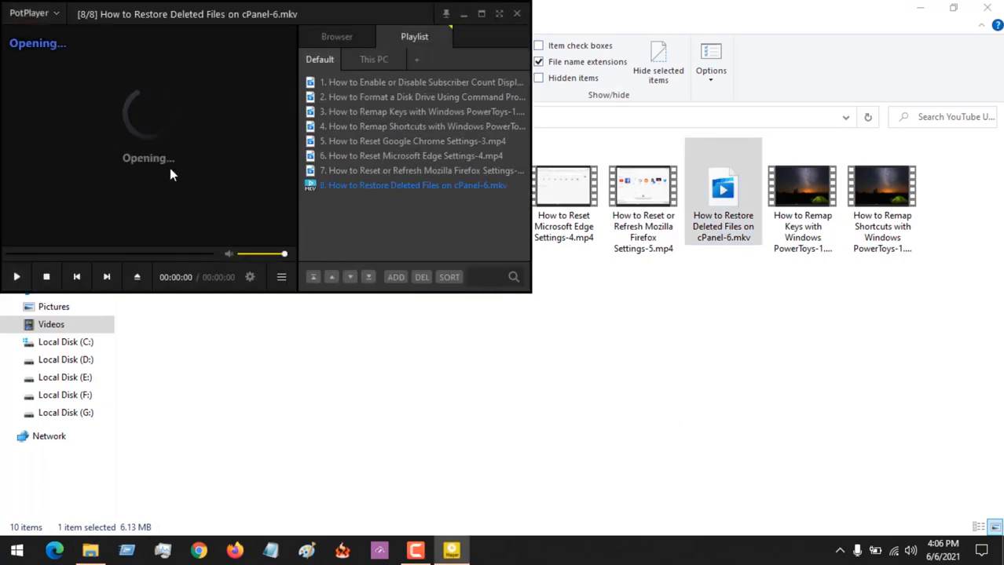
left_click(15, 277)
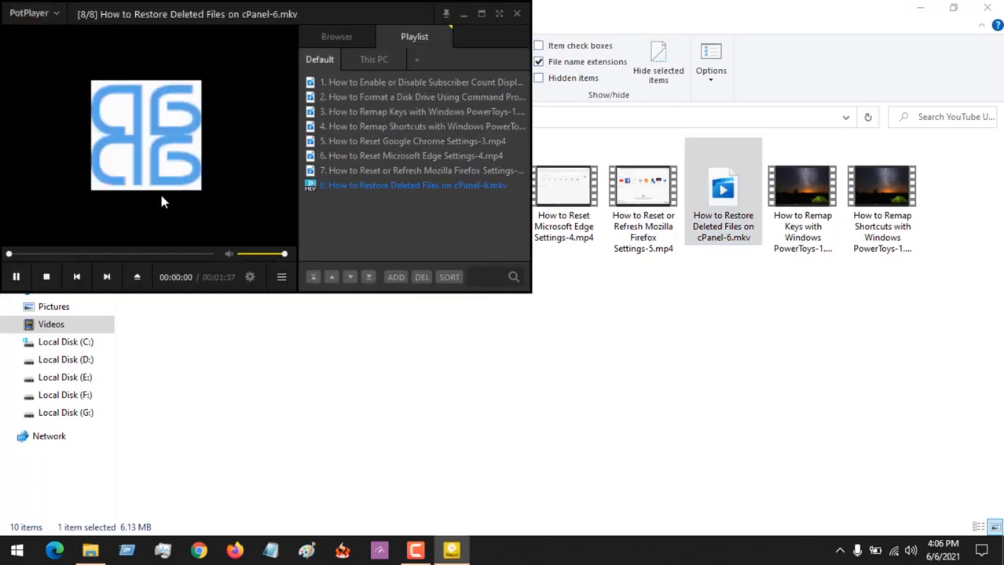
left_click(498, 13)
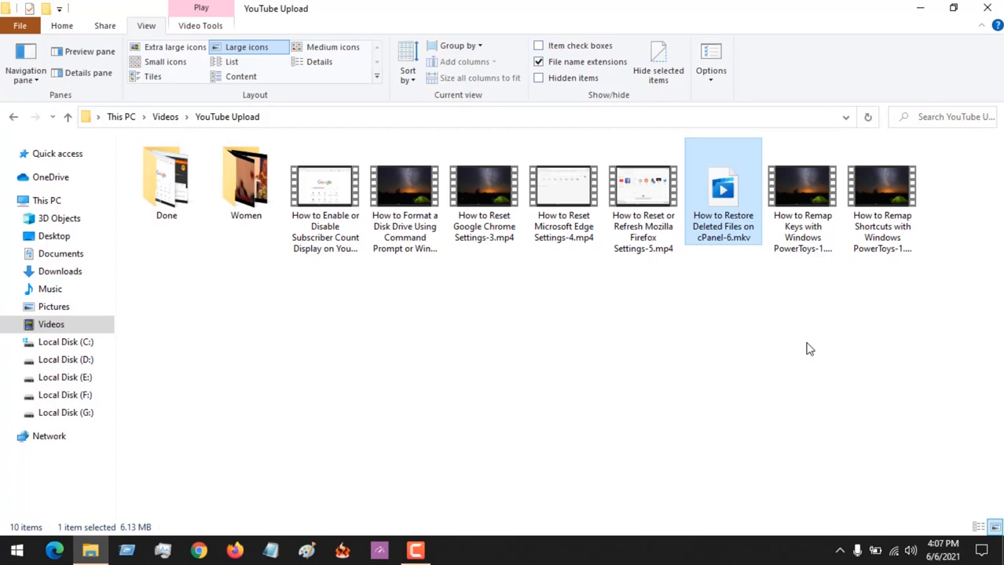
mouse_move(716, 321)
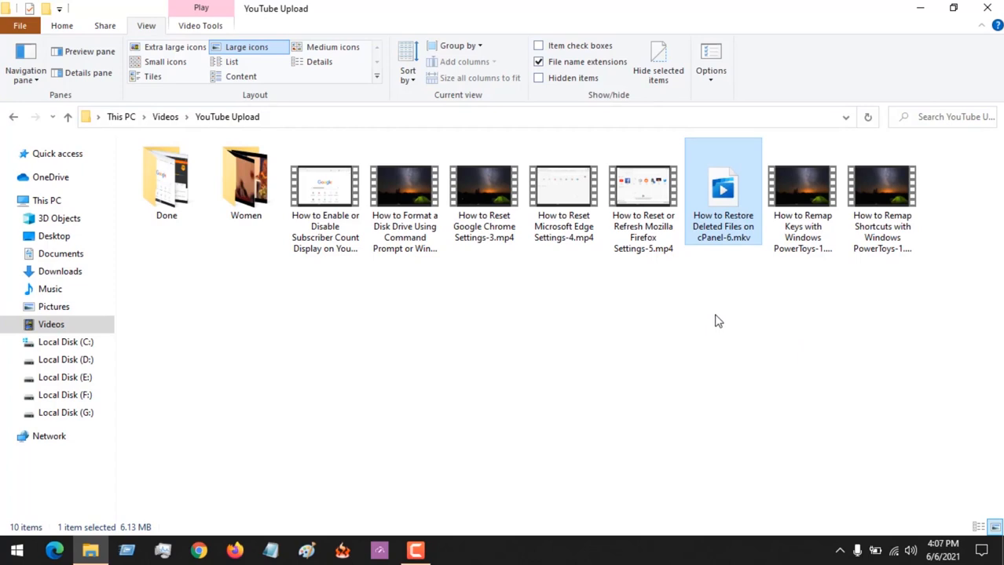
- In Documents, rename Work.pdf to Work.ppt, confirm, and check it opens in LibreOffice Draw
left_click(60, 254)
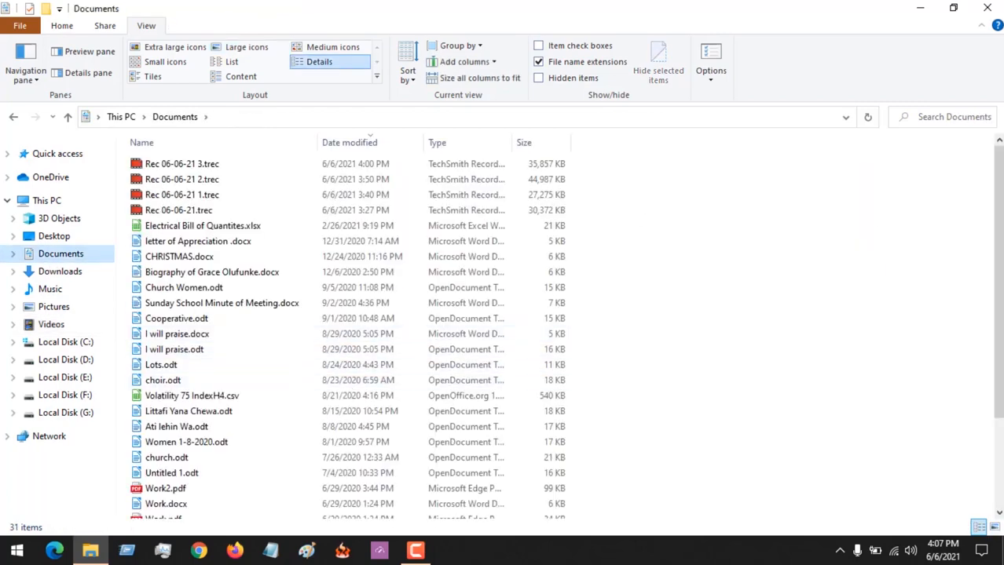
scroll("down", 3)
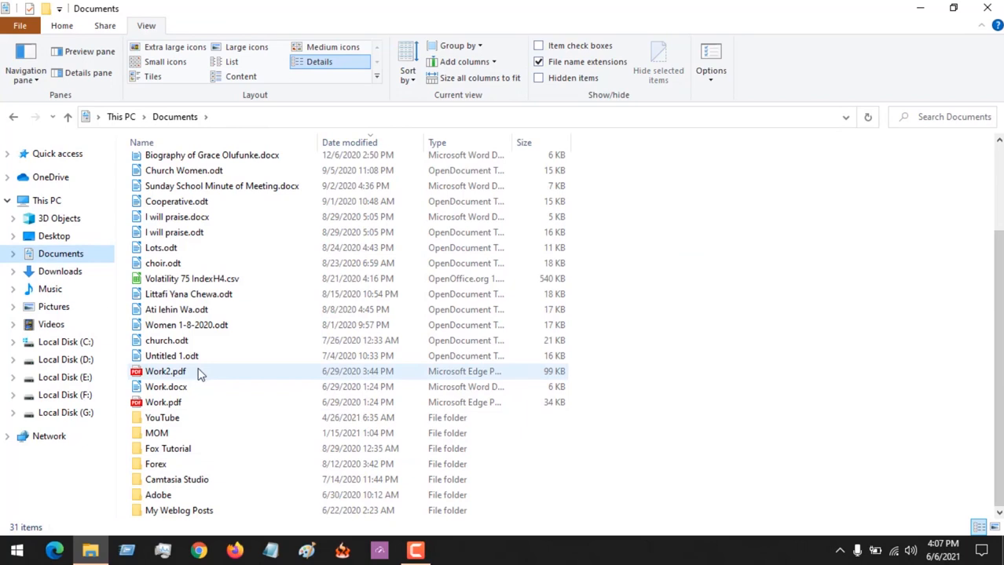
left_click(165, 371)
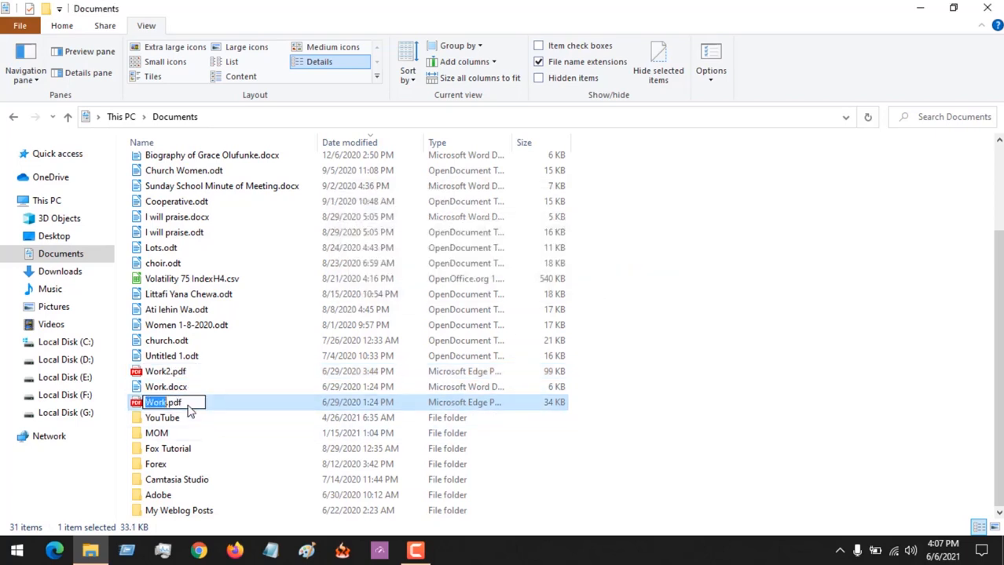
left_click(191, 402)
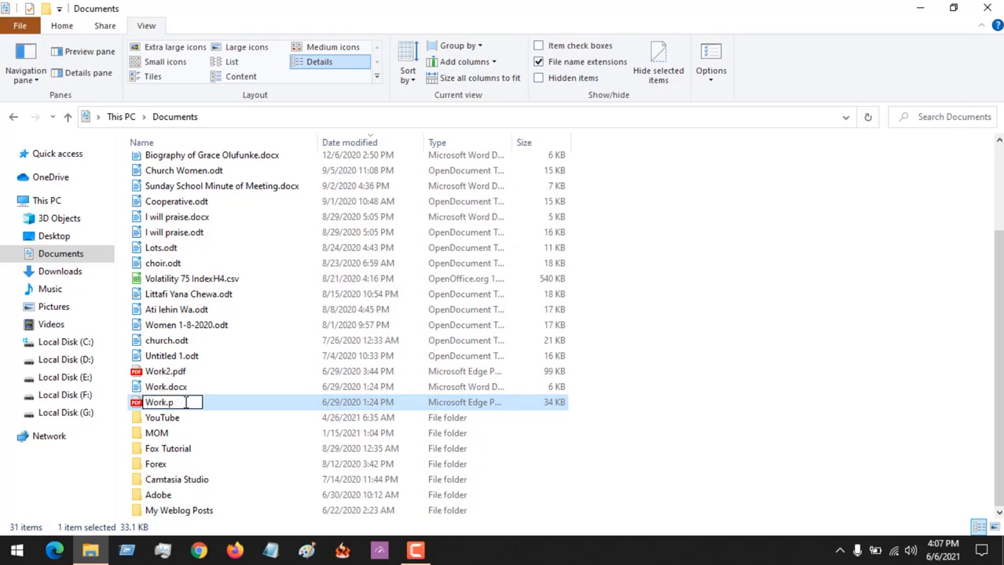
type("ppt")
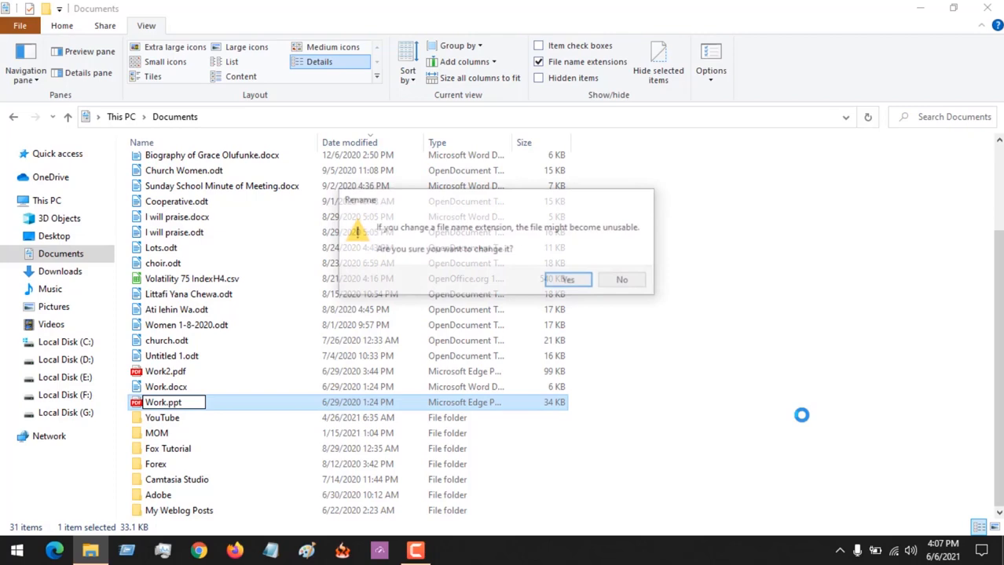
left_click(622, 280)
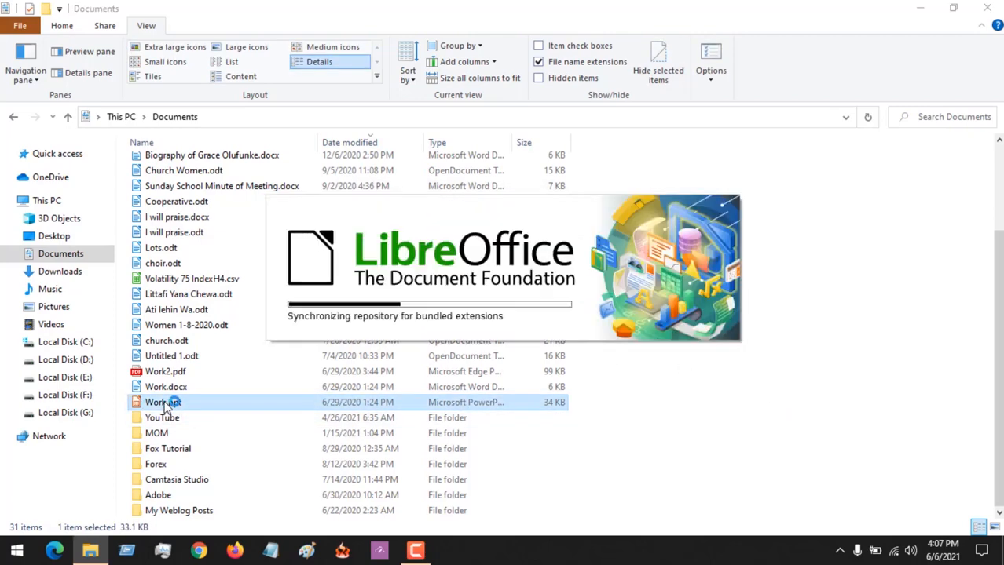
double_click(159, 402)
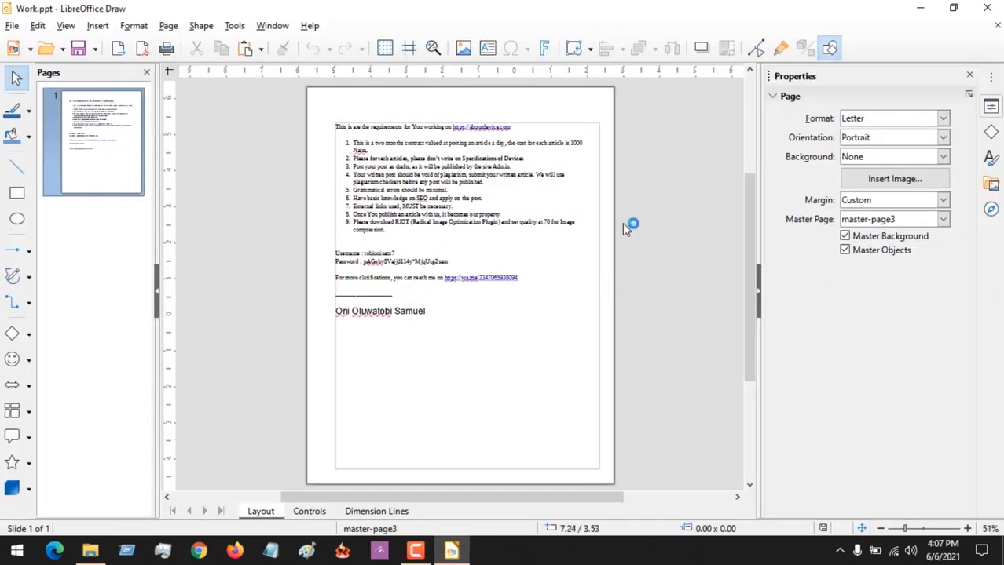
left_click(89, 550)
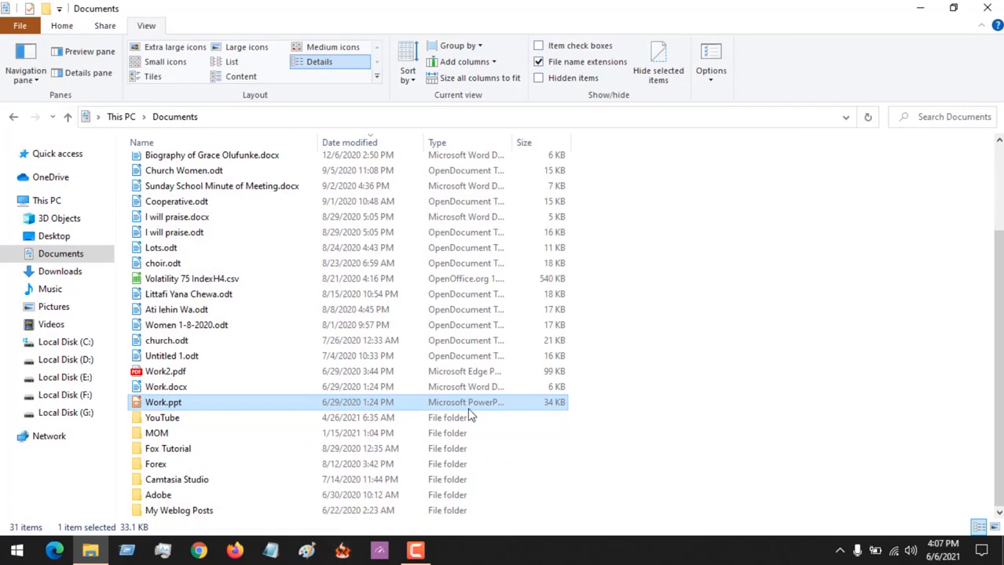
mouse_move(192, 280)
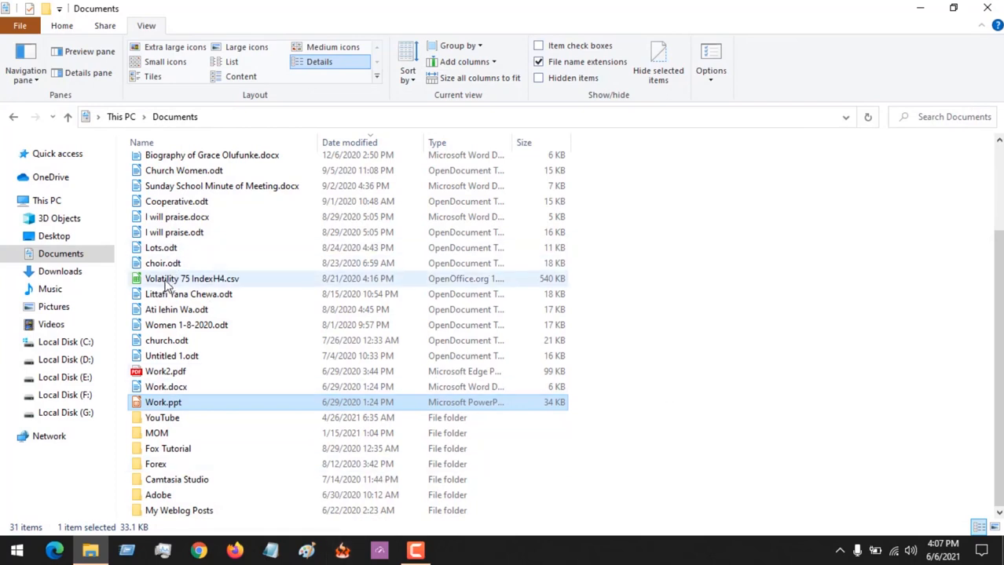
left_click(191, 280)
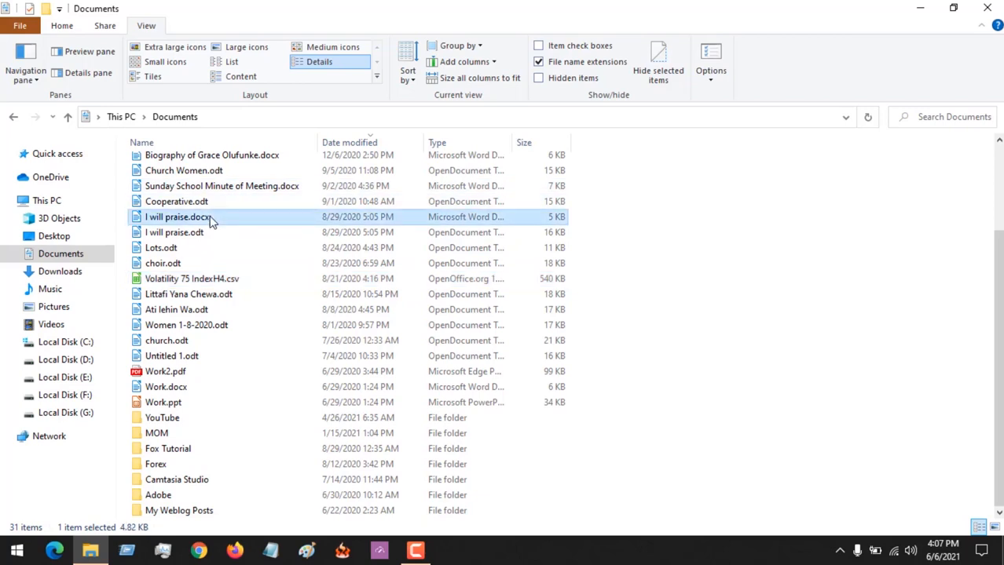
- Return to the This PC overview of folders and drives
left_click(47, 201)
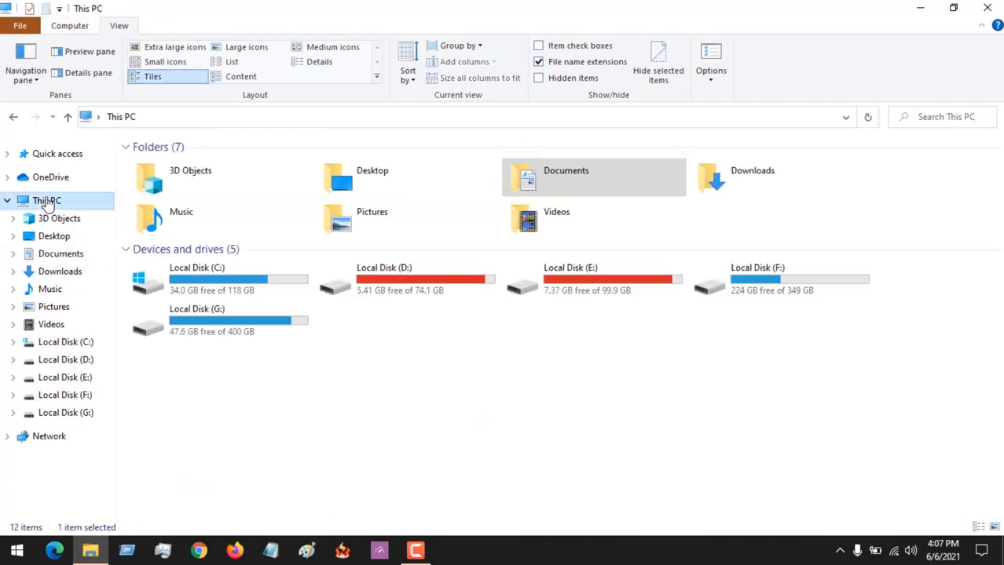
mouse_move(550, 119)
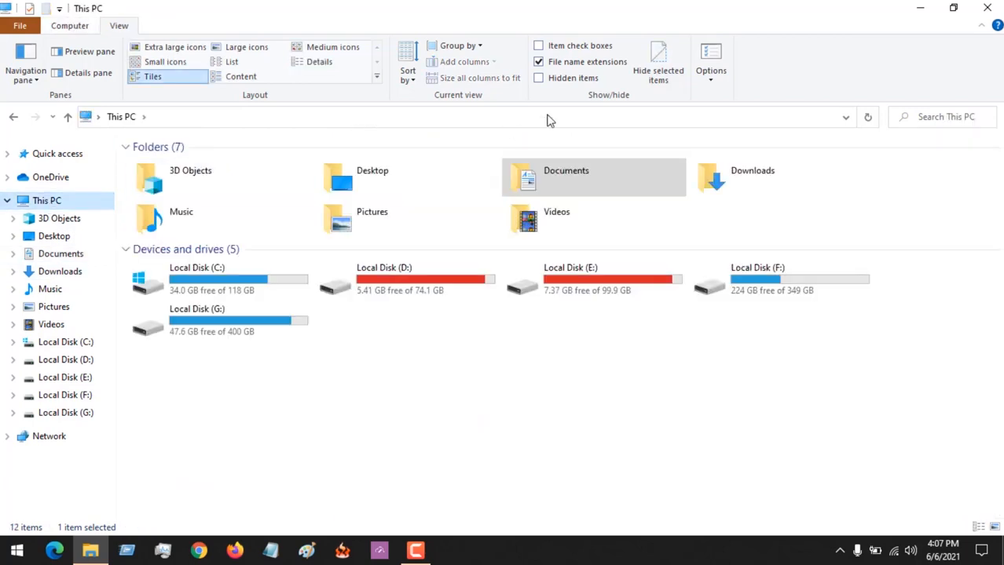
mouse_move(586, 61)
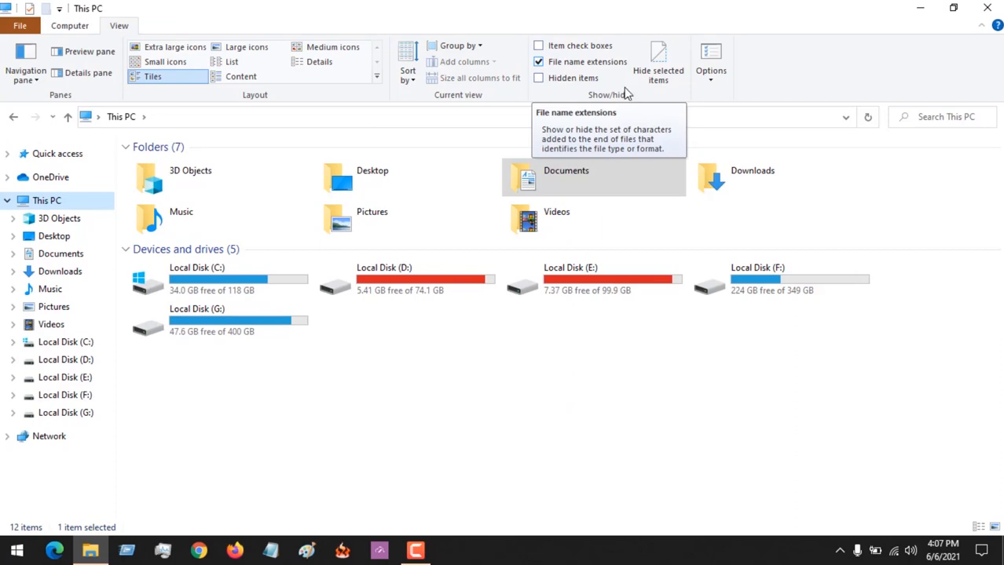
mouse_move(642, 456)
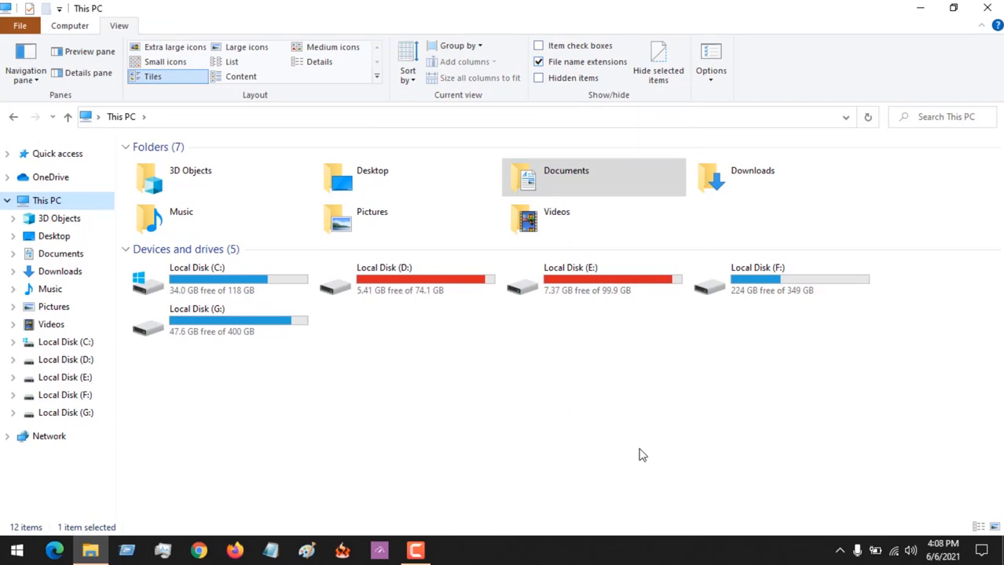